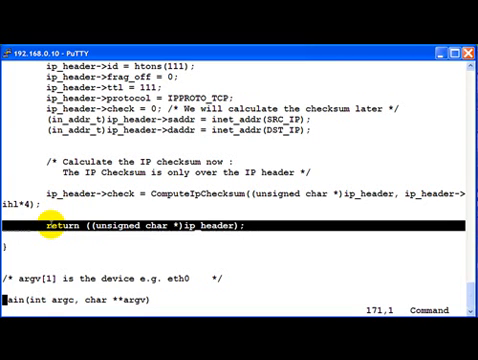
Step: Scroll through PacketInjection_ethernet_ip.c down to the SendRawPacket function
scroll("down", 3)
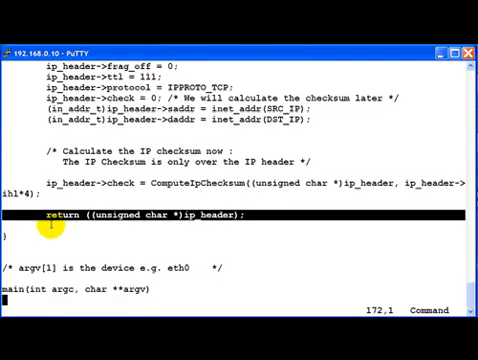
scroll("down", 3)
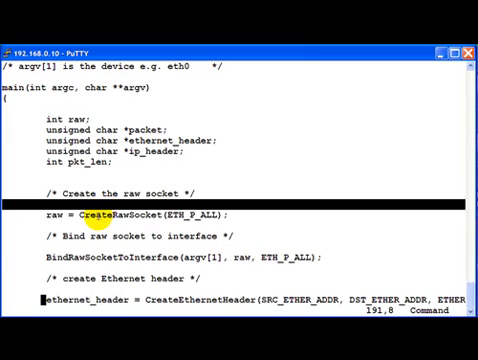
scroll("down", 3)
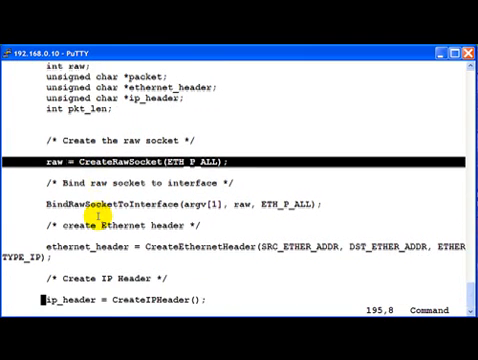
scroll("down", 3)
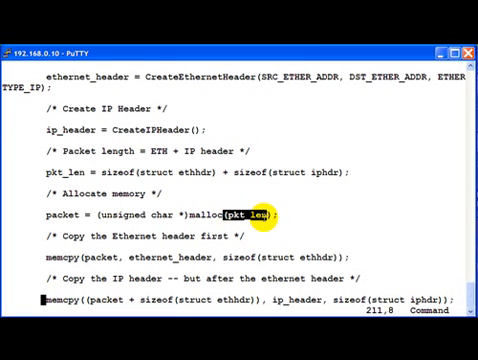
scroll("down", 3)
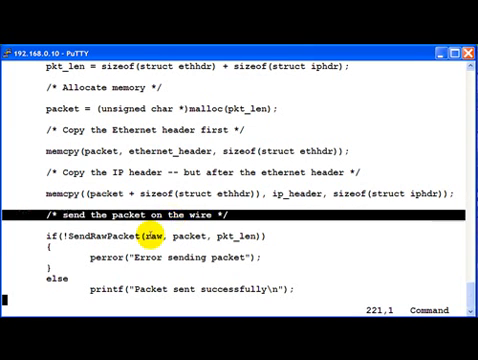
scroll("down", 3)
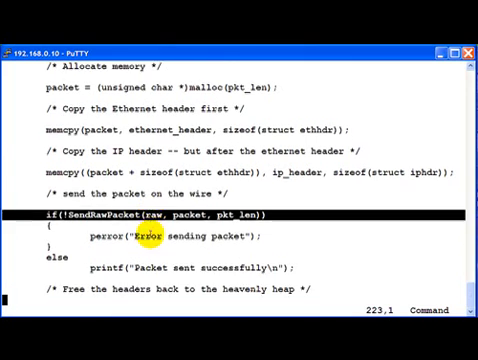
scroll("down", 3)
type("gcc PacketInjection_ethernet_ip.c")
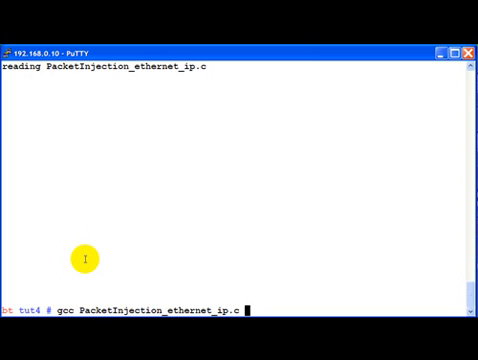
Step: Enter -o, then a tcpdump command on eth0 filtering ether src aa:aa:aa:aa:aa:aa
type("-o")
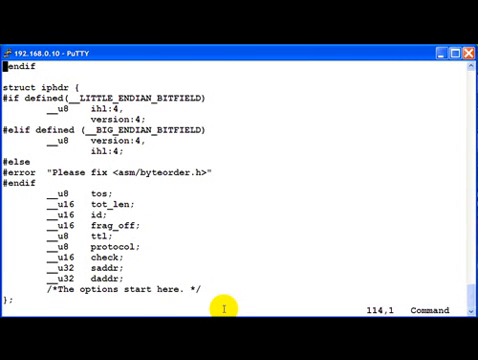
type("tcpdump -i eth0 -s0 -vvv -XX \"ether src aa:aa:aa:aa:aa:aa\"")
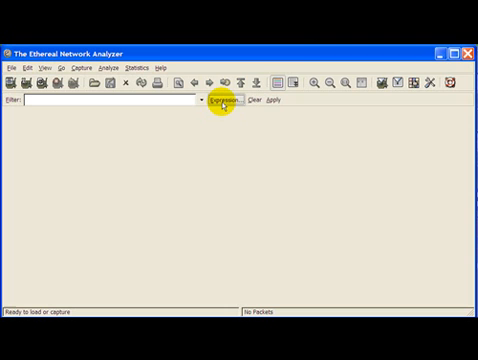
mouse_move(205, 130)
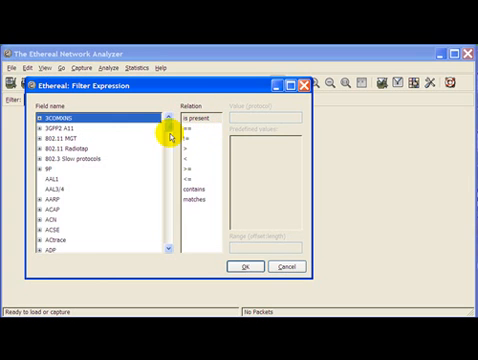
Step: Browse the filter field list to Ethernet to build eth.src == aa:aa:aa:aa:aa:aa
scroll("down", 3)
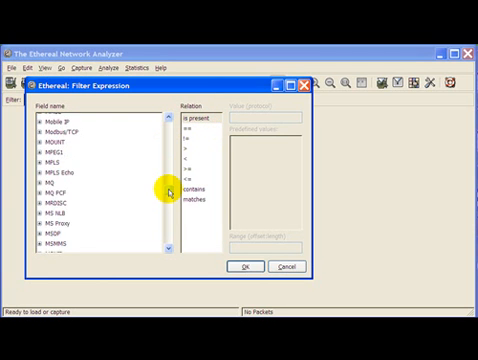
scroll("down", 3)
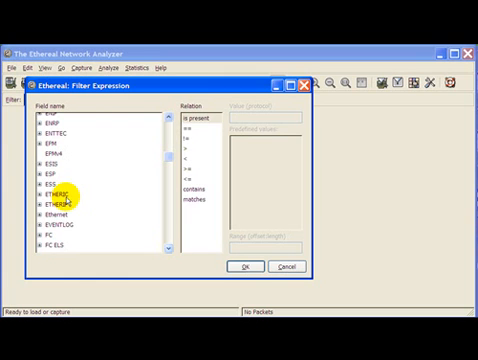
left_click(38, 198)
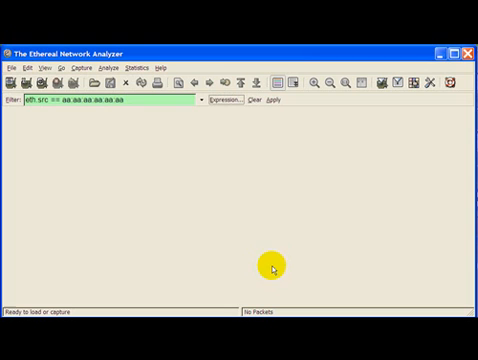
Step: Attempt a live Ethereal capture, raising the 'No capture interface selected' warning
left_click(42, 82)
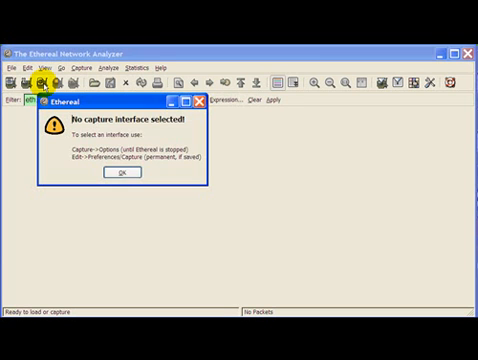
mouse_move(108, 160)
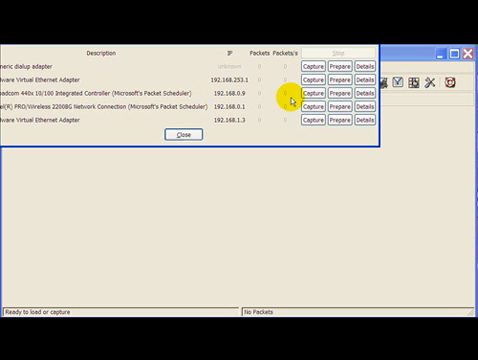
mouse_move(341, 103)
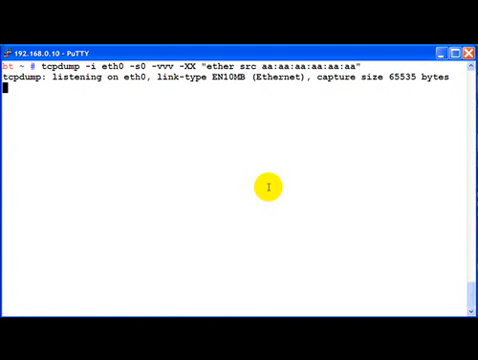
Step: Compile PacketInjection_ethernet_ip.c to PacketInjection_ethernet_ip and run it on eth0
type("gcc PacketInjection_ethernet_ip.c -o PacketInjection_ethernet_ip")
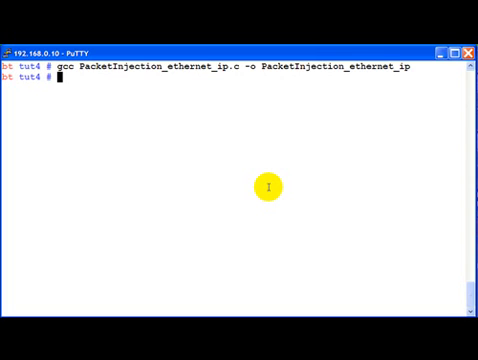
type("./")
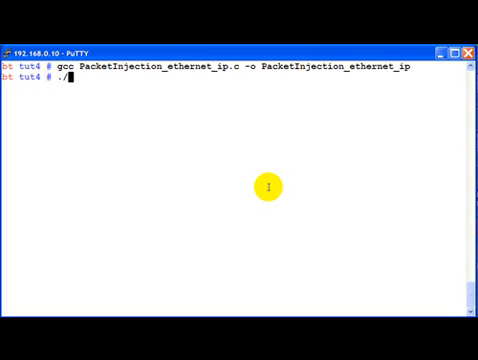
type("PacketInjection_ethernet_ip")
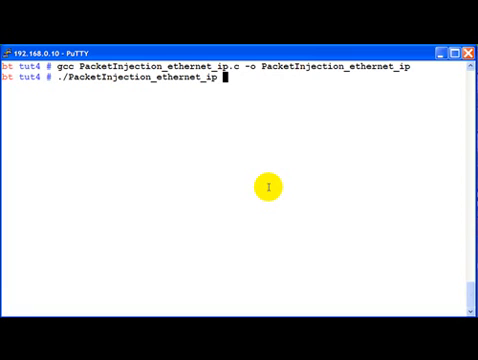
type("eth0")
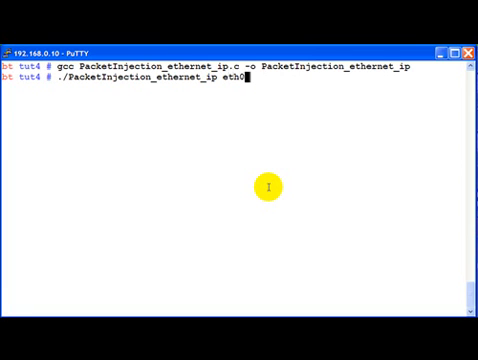
key("Return")
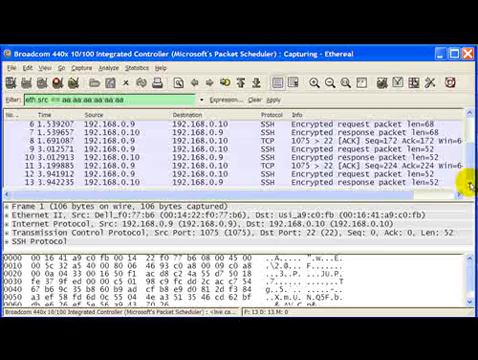
Step: Scroll through Ethereal's live packet list of SSH and TCP traffic
scroll("down", 3)
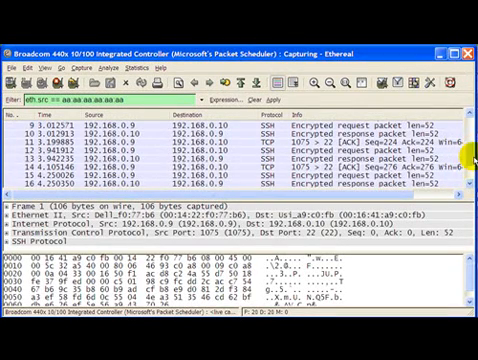
scroll("down", 3)
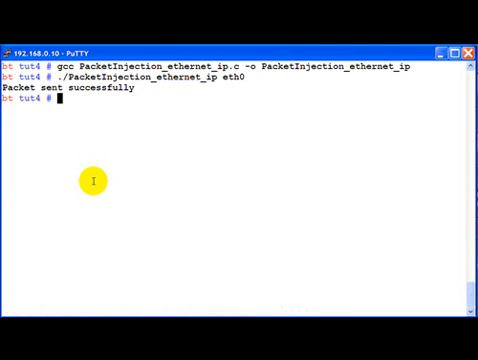
Step: Run tcpdump on eth0 verbosely, filtering for ether src aa:aa:aa:aa:aa:aa
type("tcpdump -i eth0 -s0 -vvv -XX \"ether src aa:aa:aa:aa:aa:aa\"")
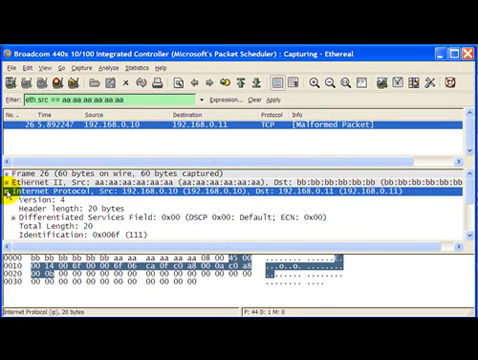
Step: Expand the injected packet's Internet Protocol tree and scroll through its header fields
left_click(150, 192)
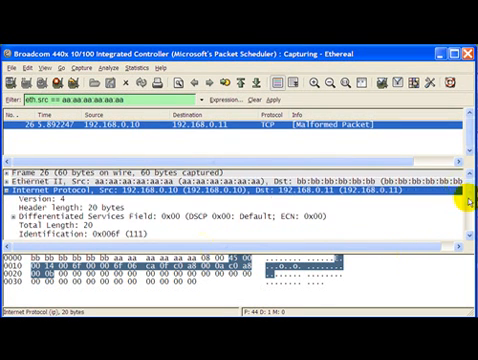
scroll("down", 3)
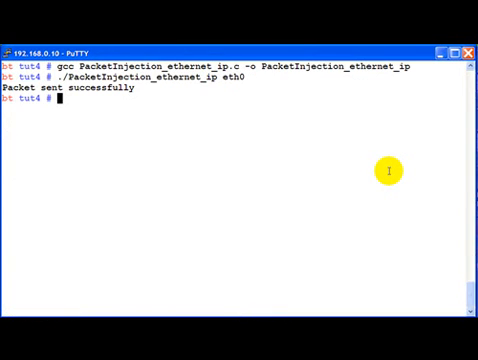
Step: Open PacketInjection_ethernet_ip.c in vim and scroll to the CreateIPHeader code
type("vim PacketInjection_ethernet_ip.c")
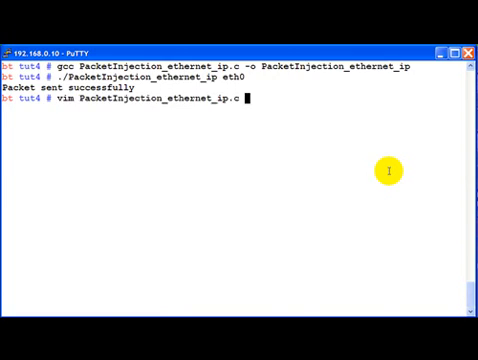
key("Return")
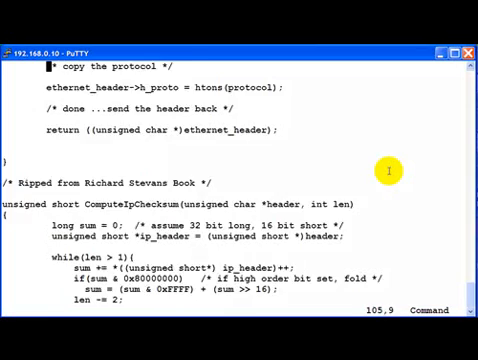
scroll("down", 3)
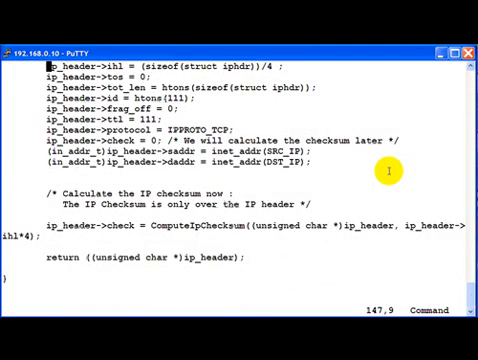